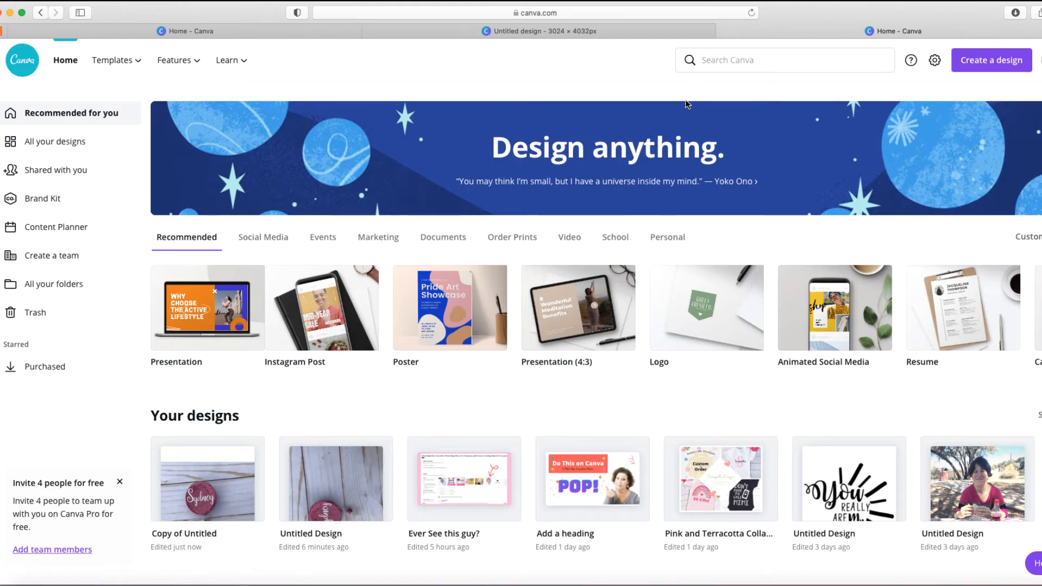
Create a new custom-size design using the recent 2000 × 2000 px preset.
click(784, 60)
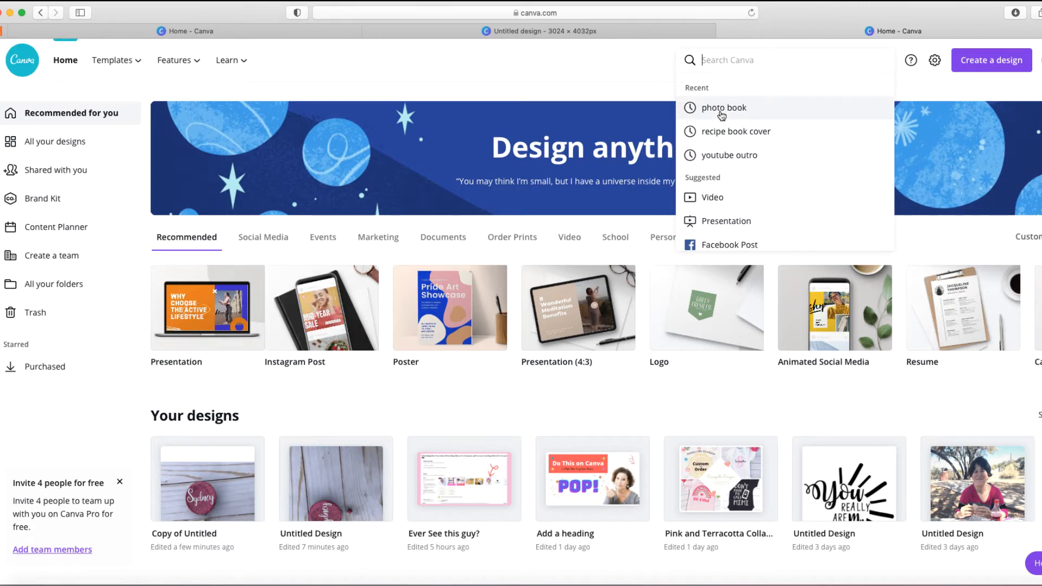
scroll(down, 3)
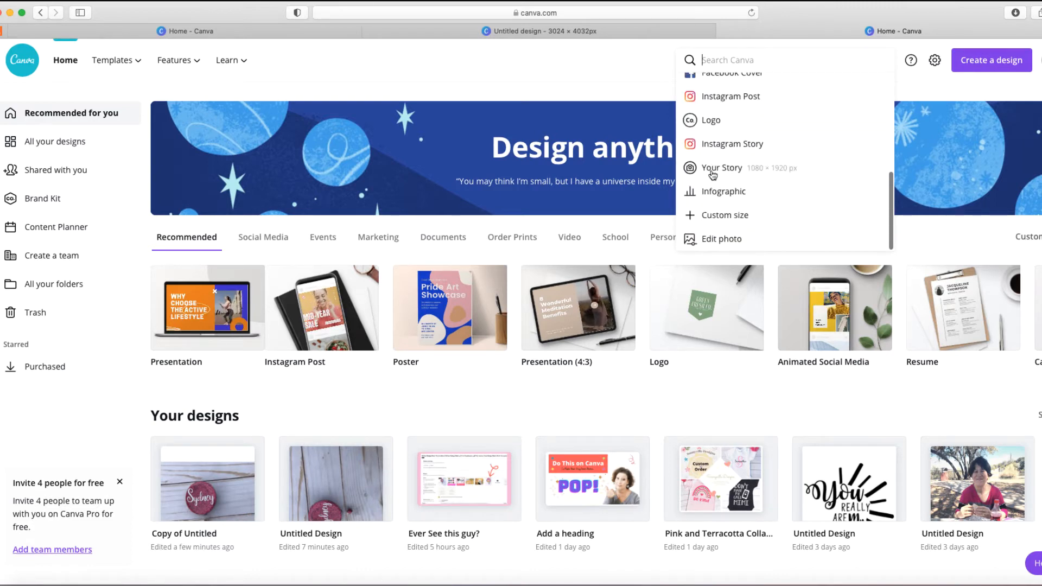
click(724, 215)
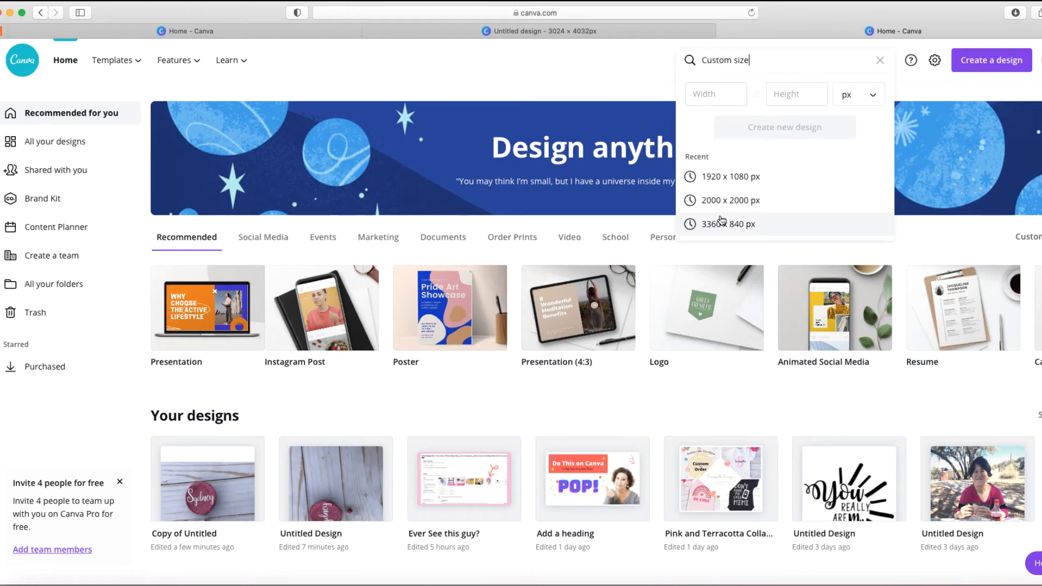
mouse_move(716, 210)
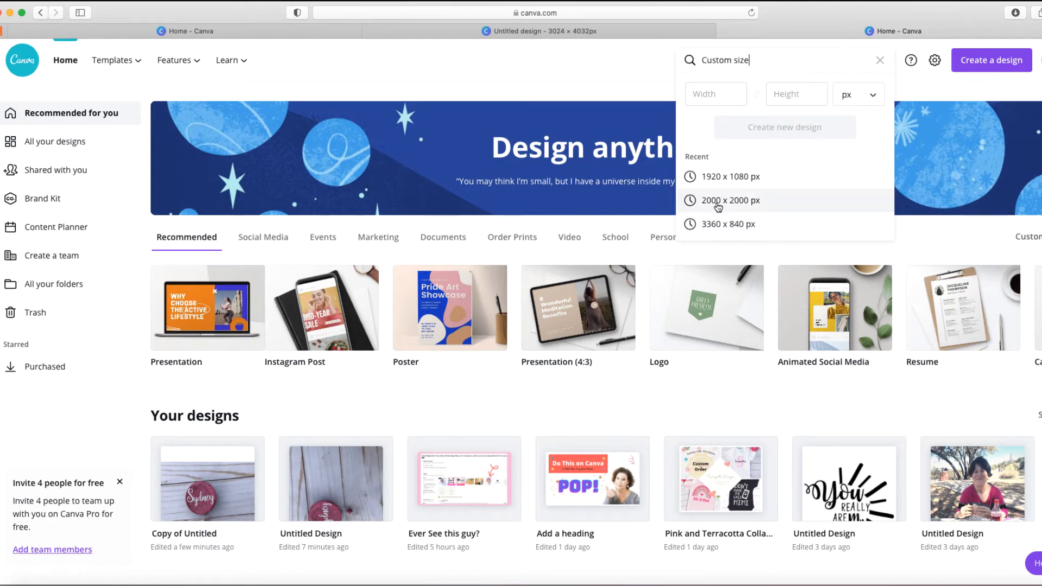
mouse_move(754, 206)
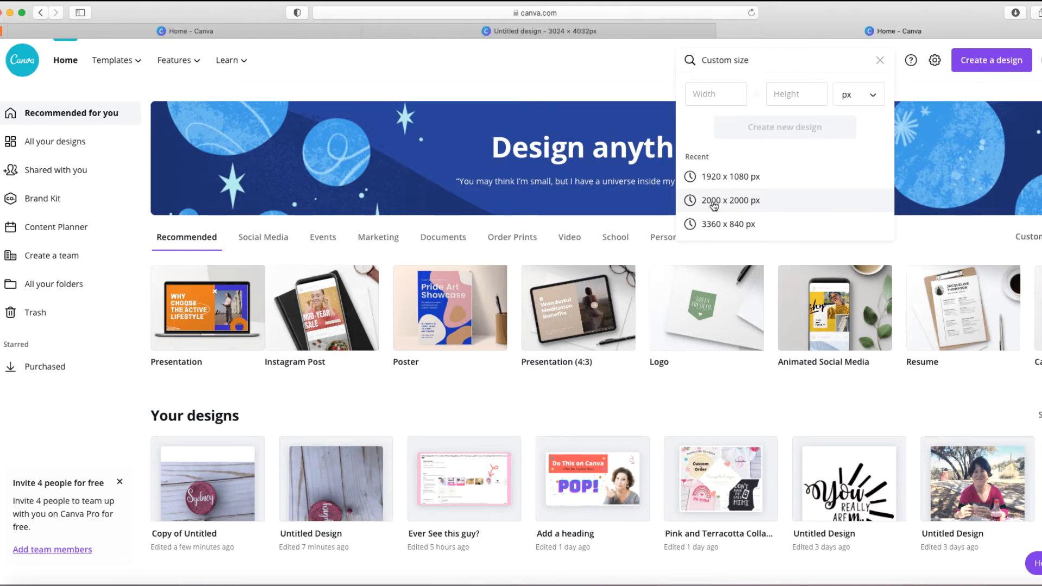
click(733, 60)
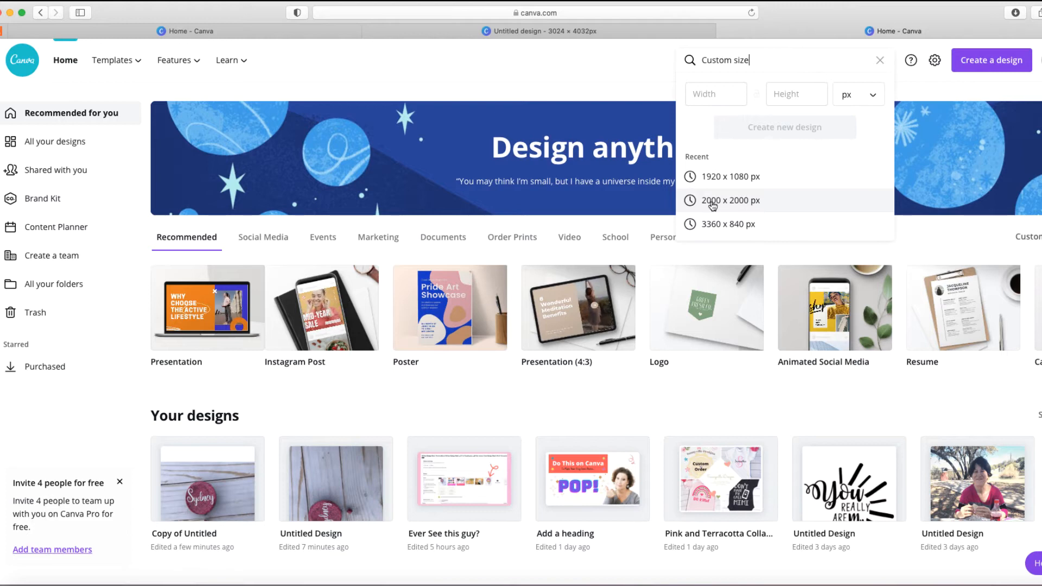
click(730, 200)
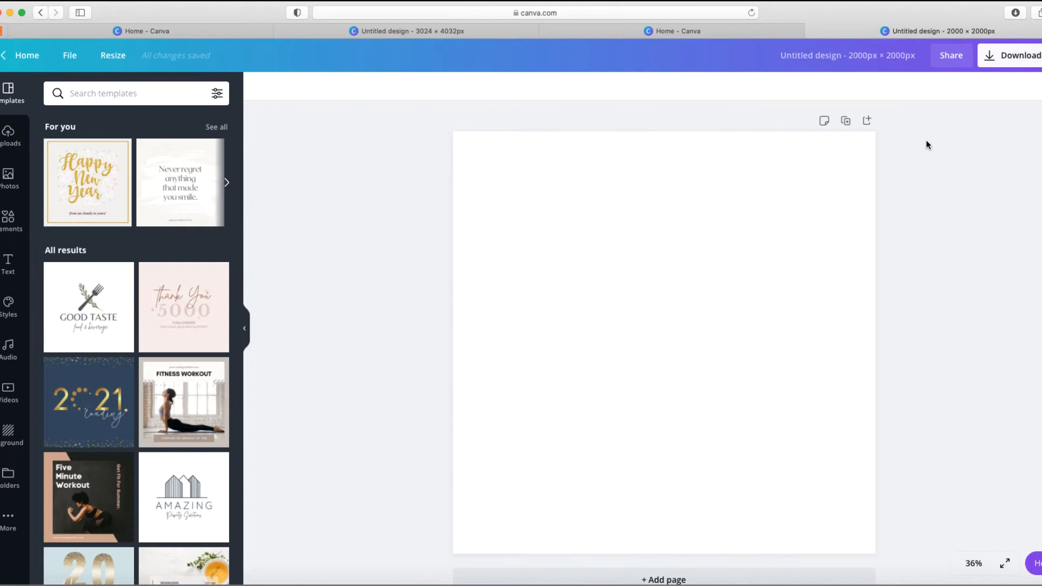
mouse_move(451, 143)
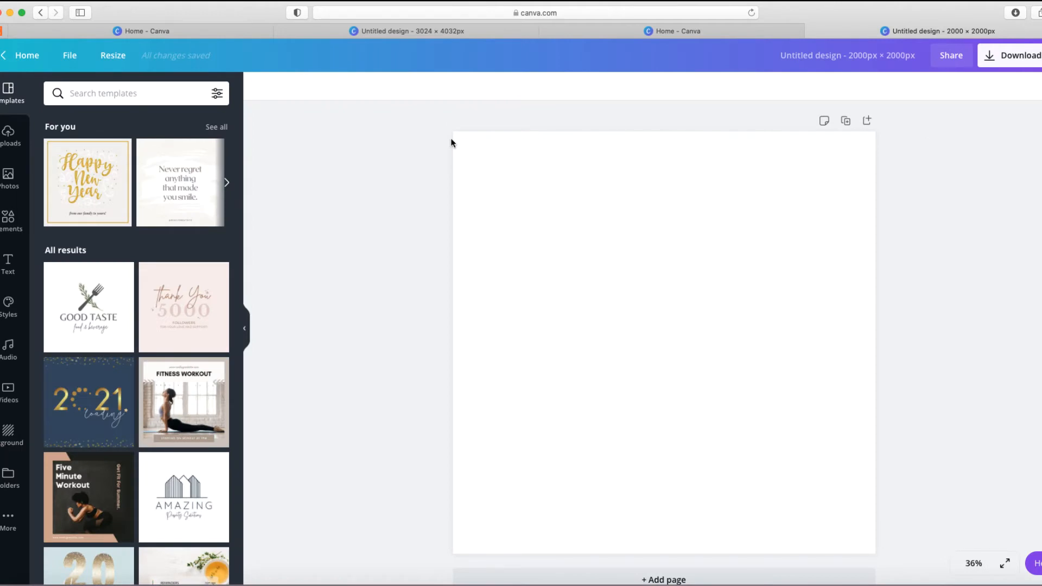
mouse_move(629, 317)
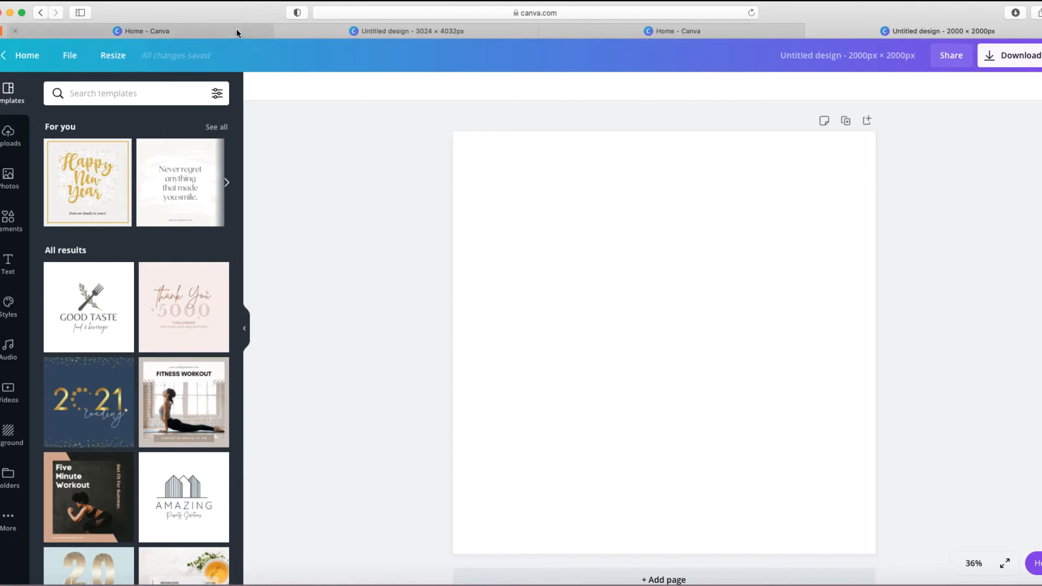
click(672, 31)
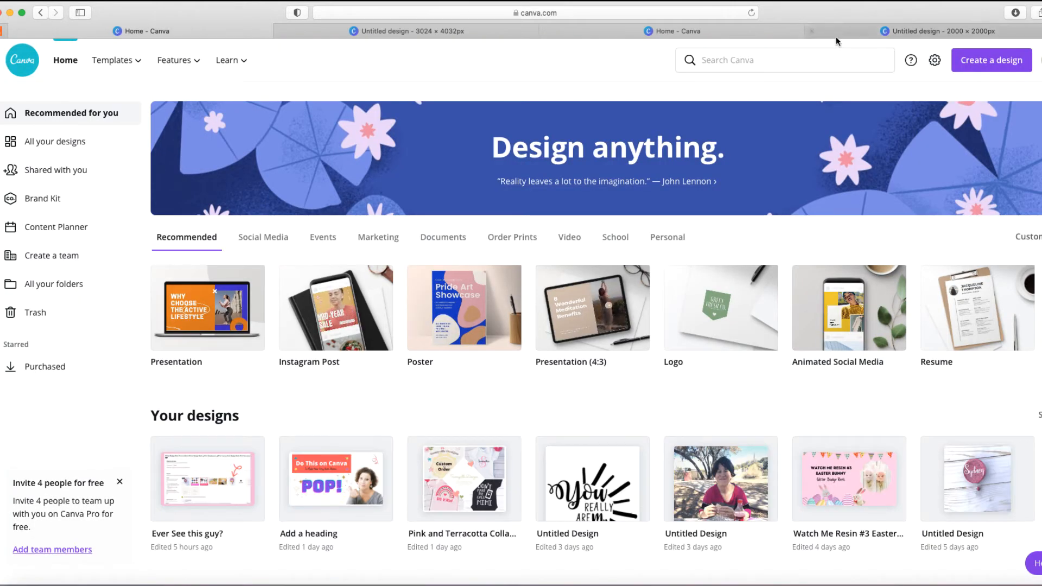
click(938, 30)
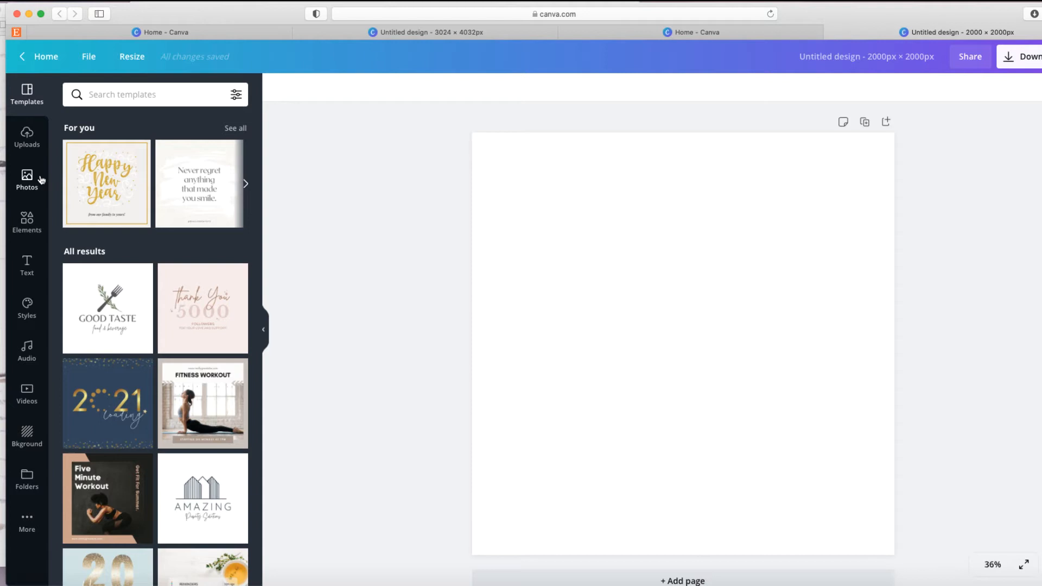
Show uploaded images and add the pink glitter Sydney badge photo to the canvas.
click(26, 137)
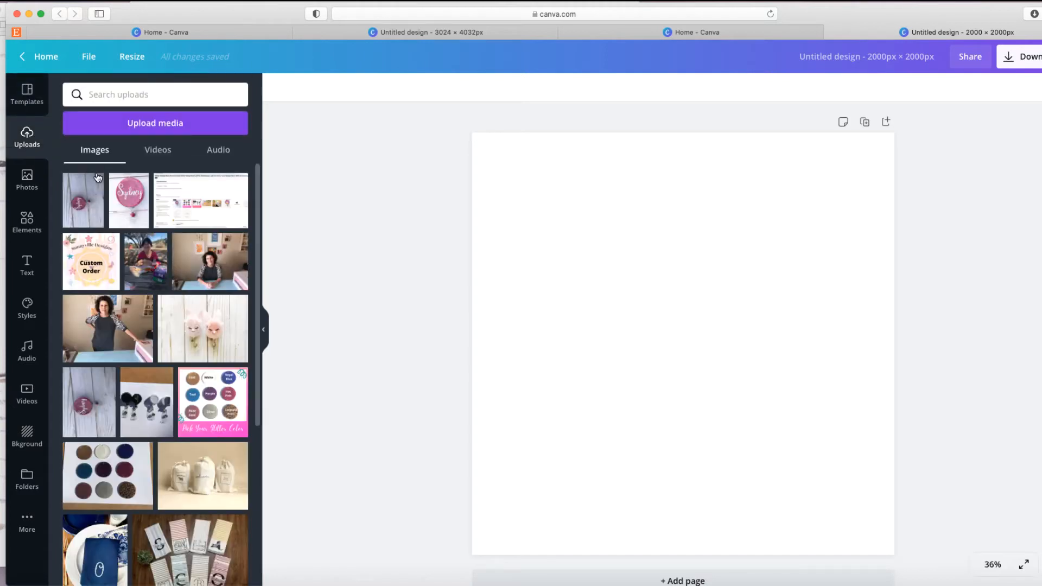
mouse_move(80, 213)
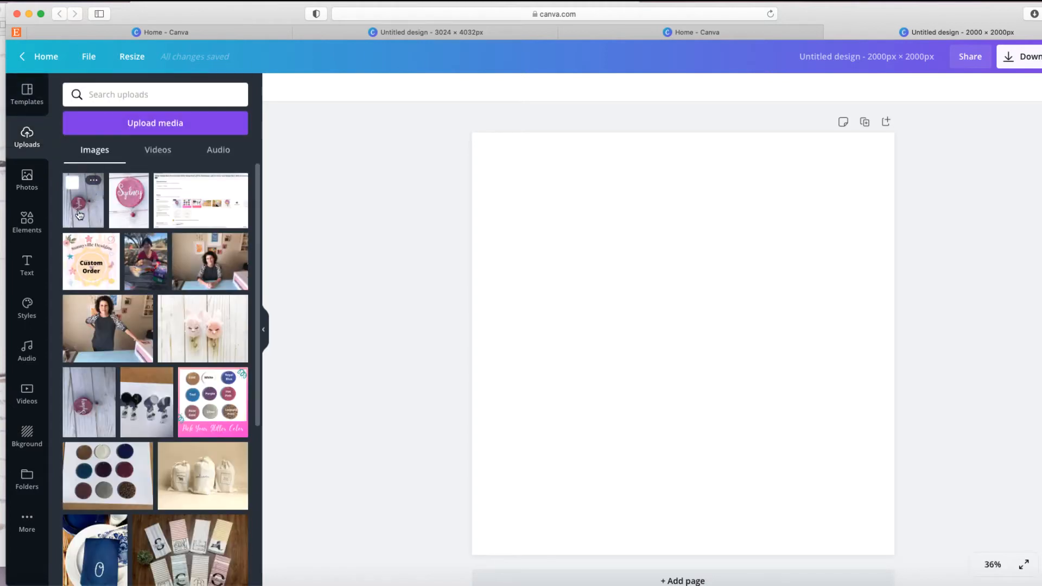
mouse_move(95, 201)
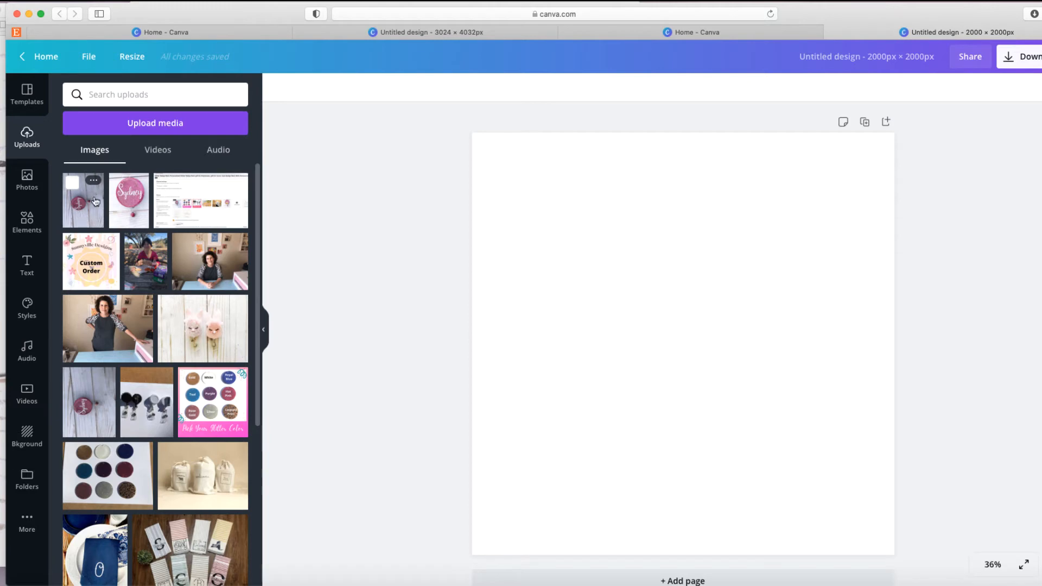
mouse_move(87, 219)
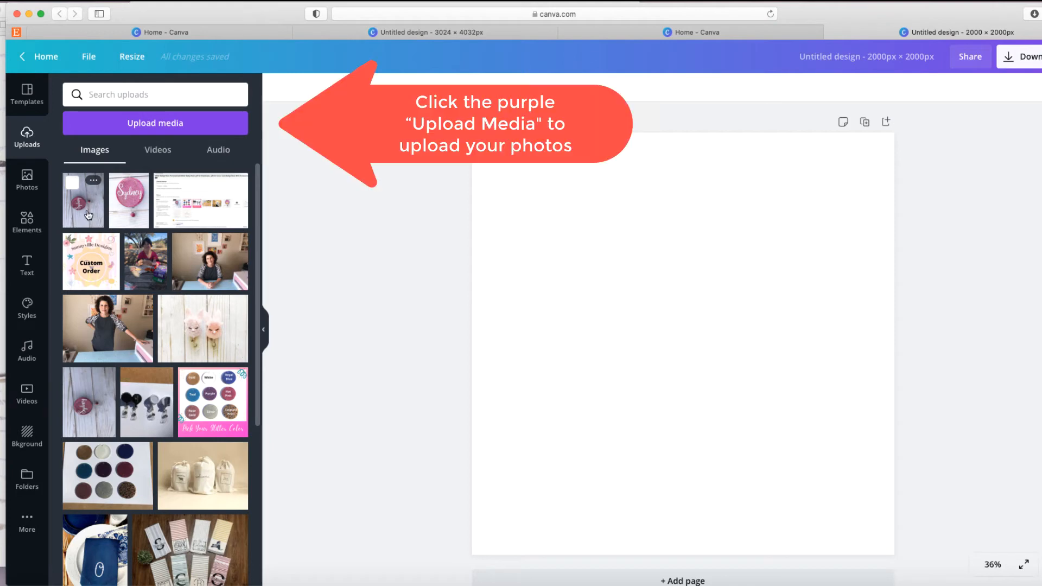
mouse_move(82, 218)
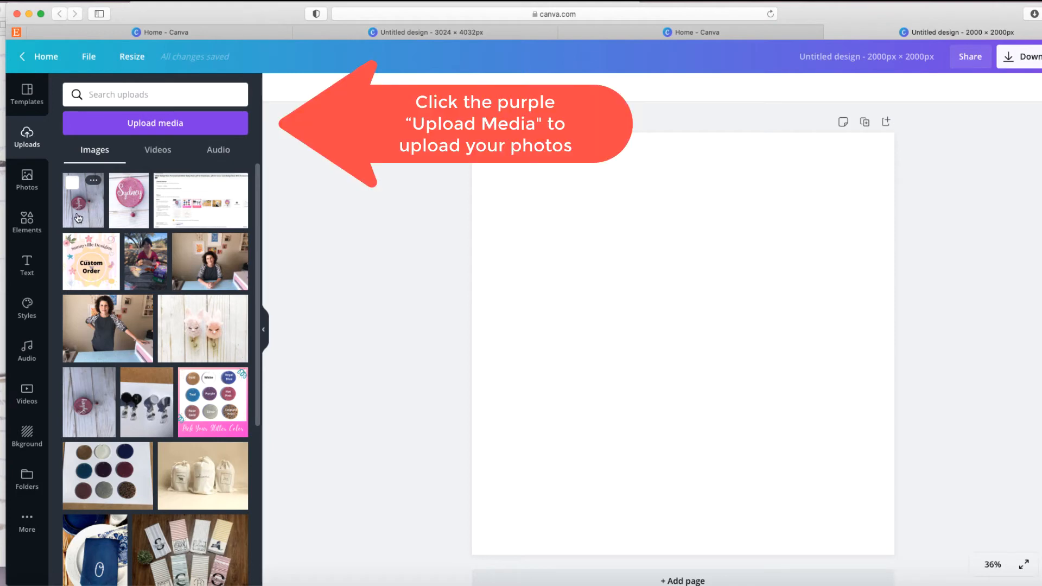
click(128, 199)
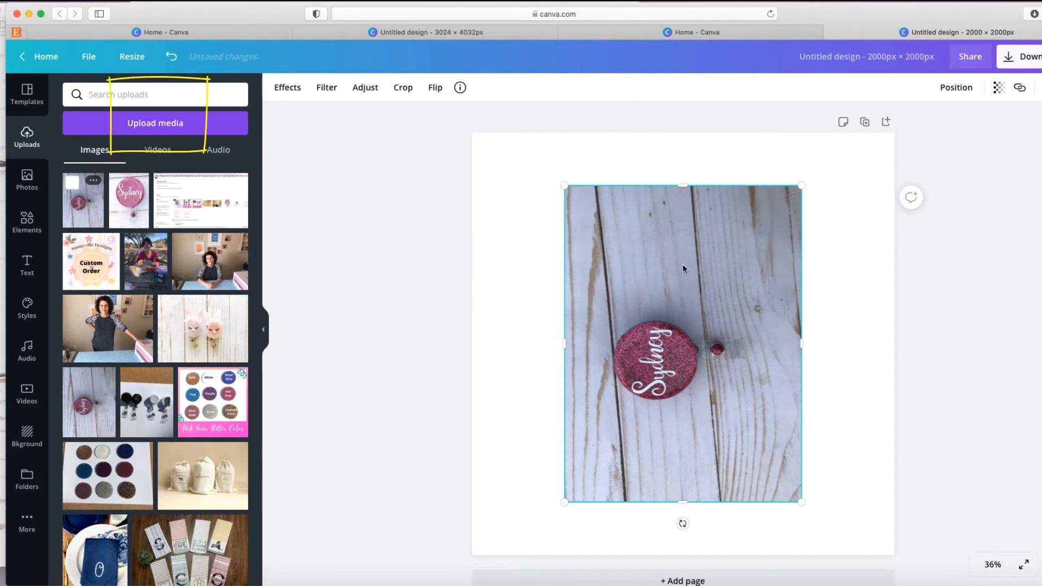
mouse_move(663, 246)
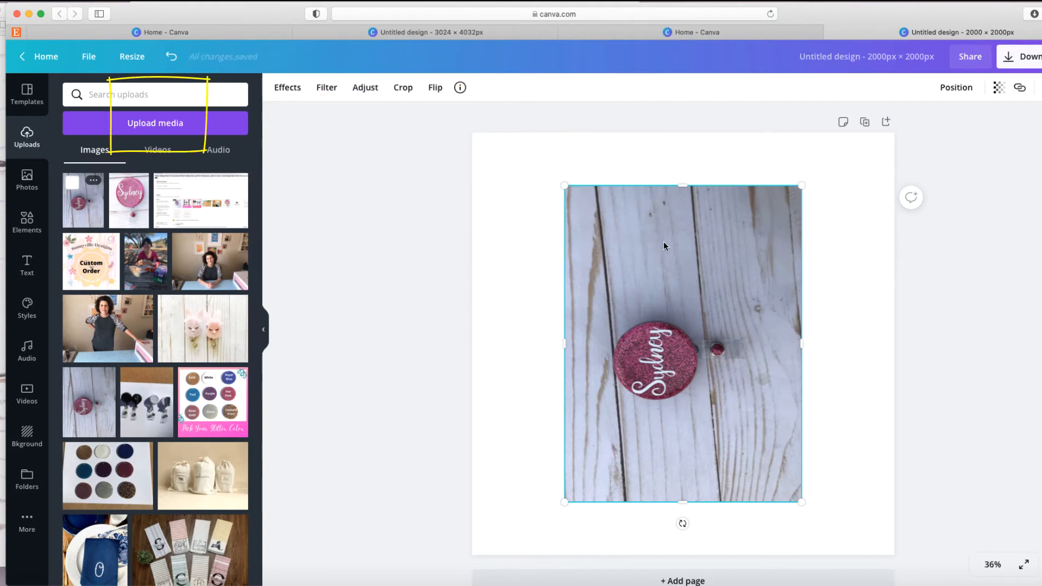
mouse_move(581, 147)
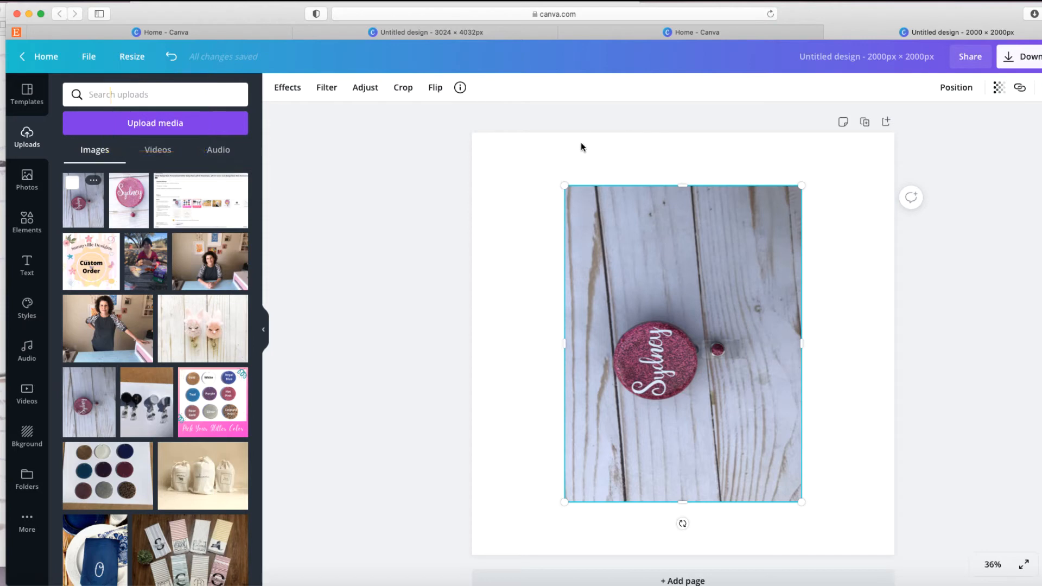
mouse_move(856, 264)
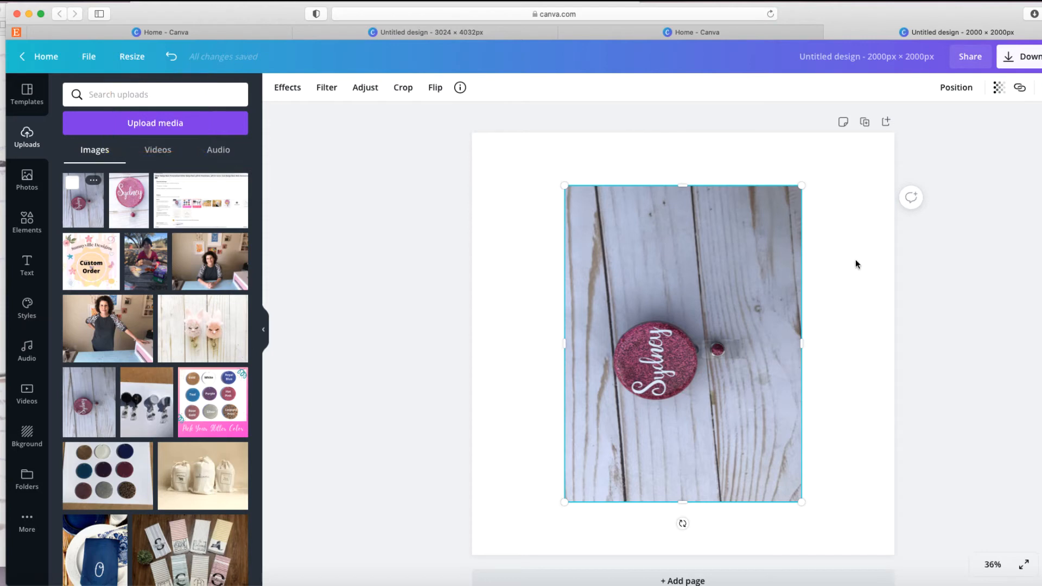
mouse_move(563, 180)
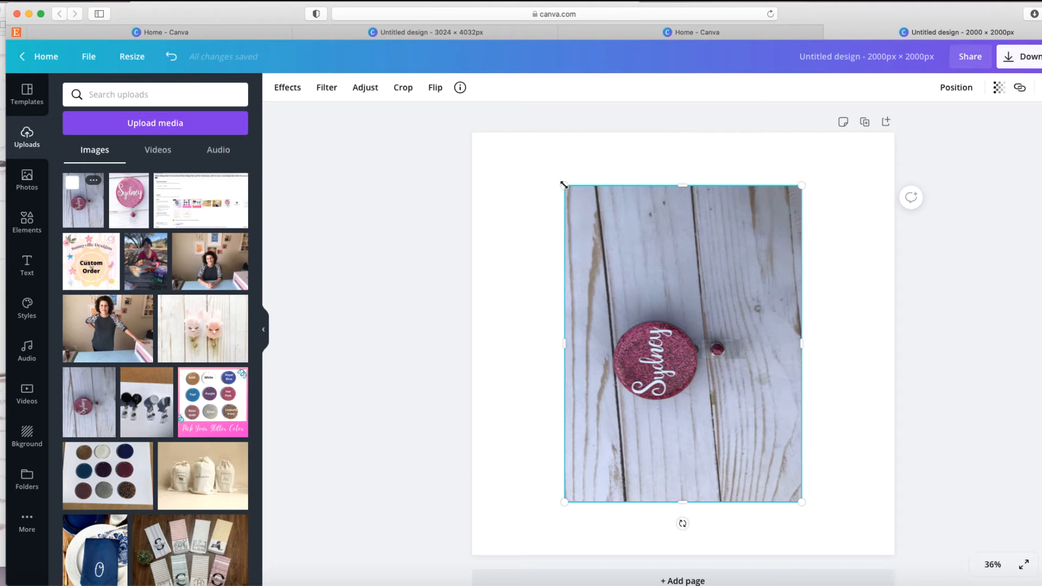
mouse_move(723, 532)
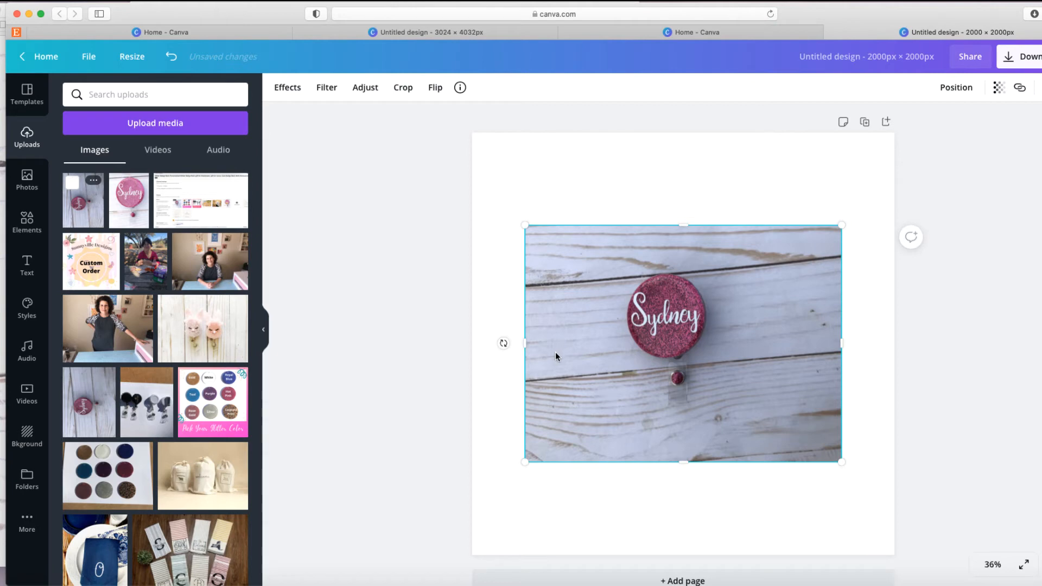
mouse_move(526, 226)
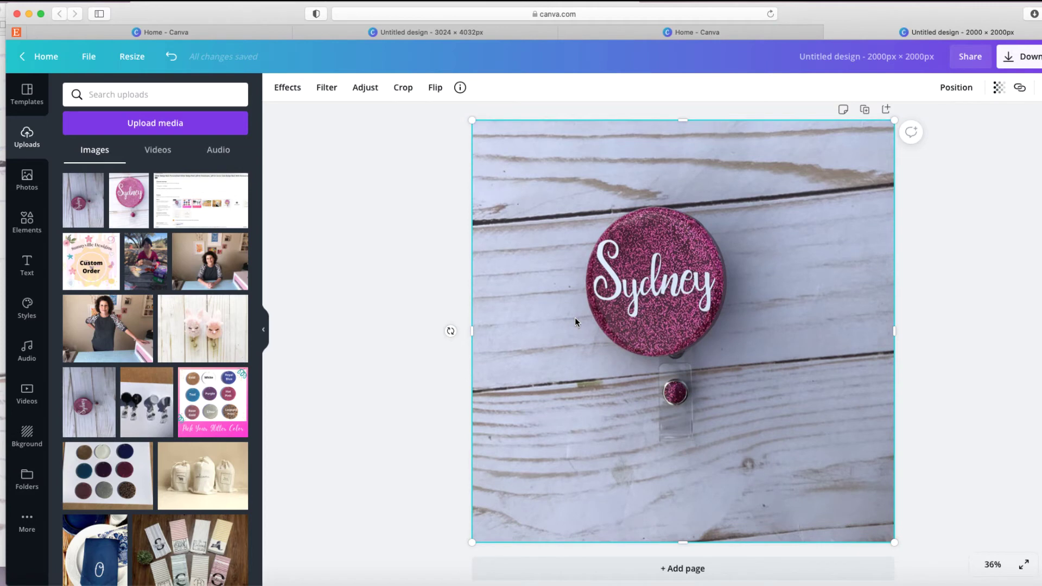
mouse_move(575, 357)
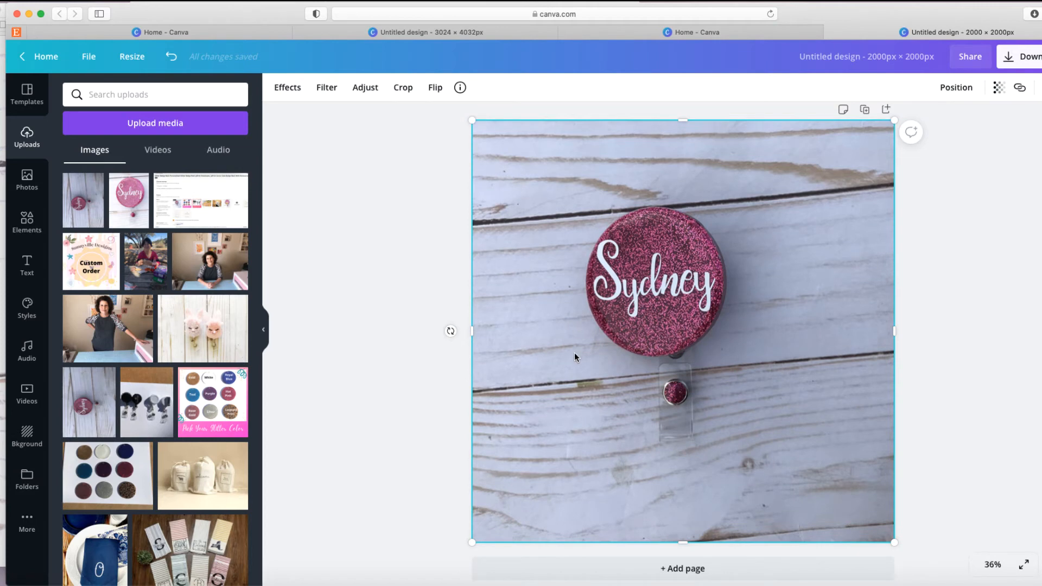
mouse_move(754, 170)
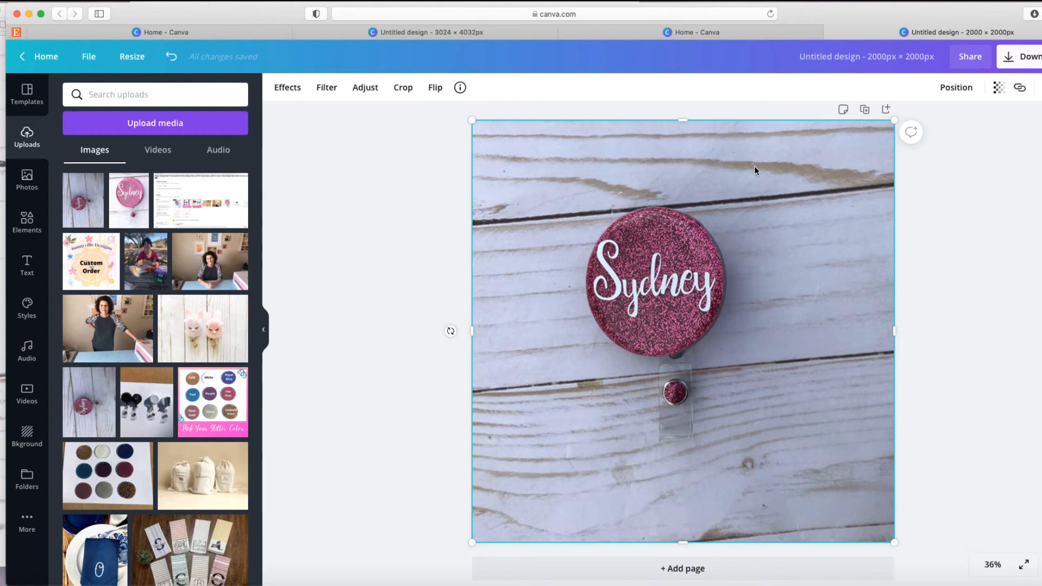
mouse_move(740, 165)
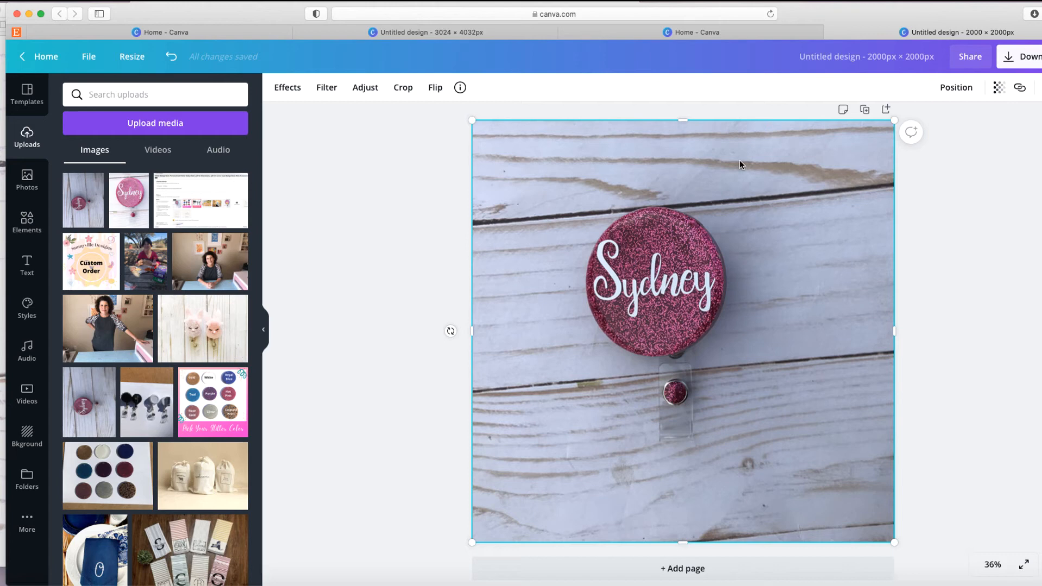
mouse_move(754, 168)
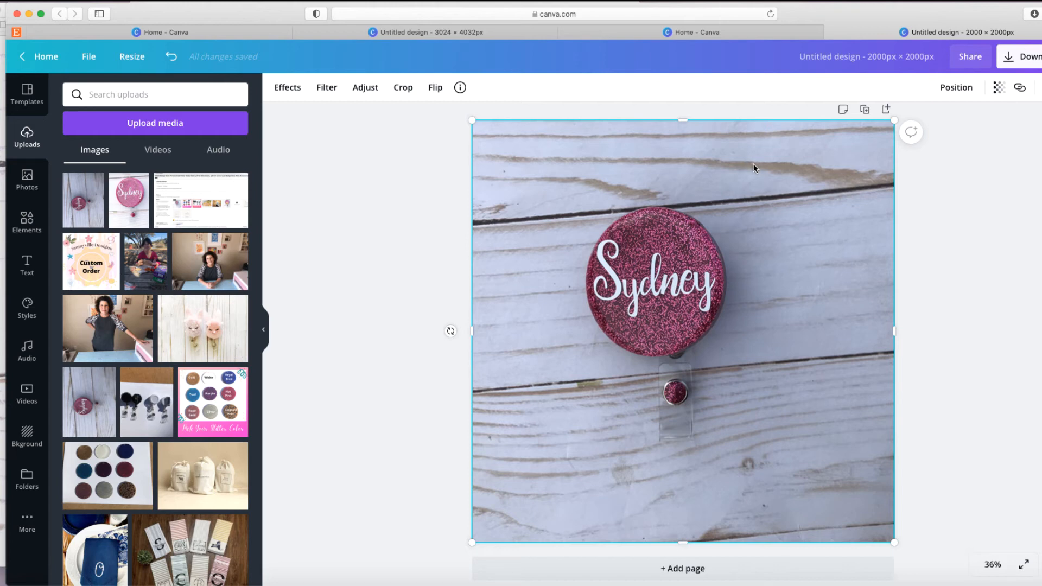
mouse_move(364, 87)
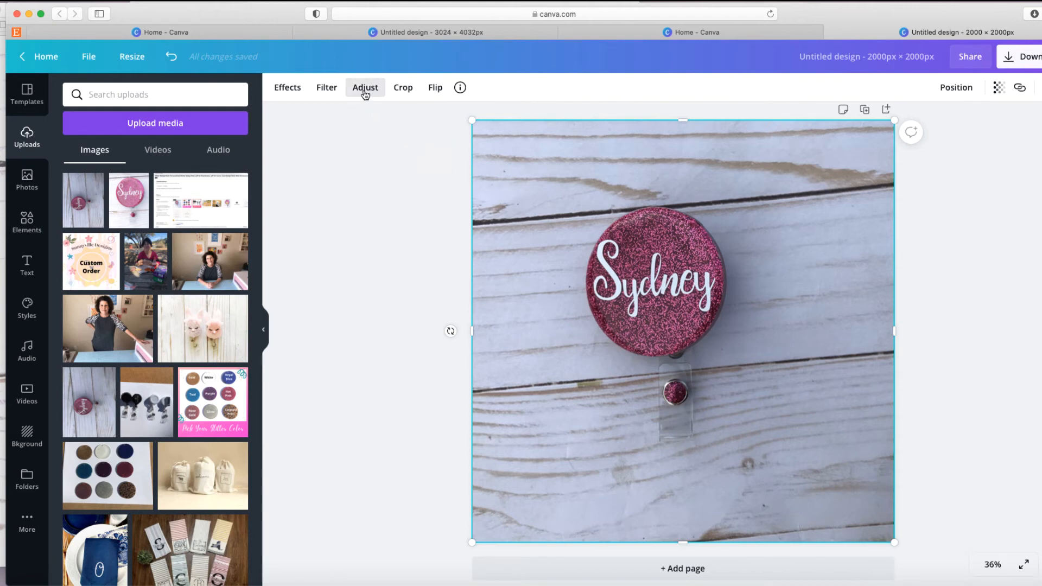
Raise the badge photo's brightness to 50 in Adjust.
click(364, 87)
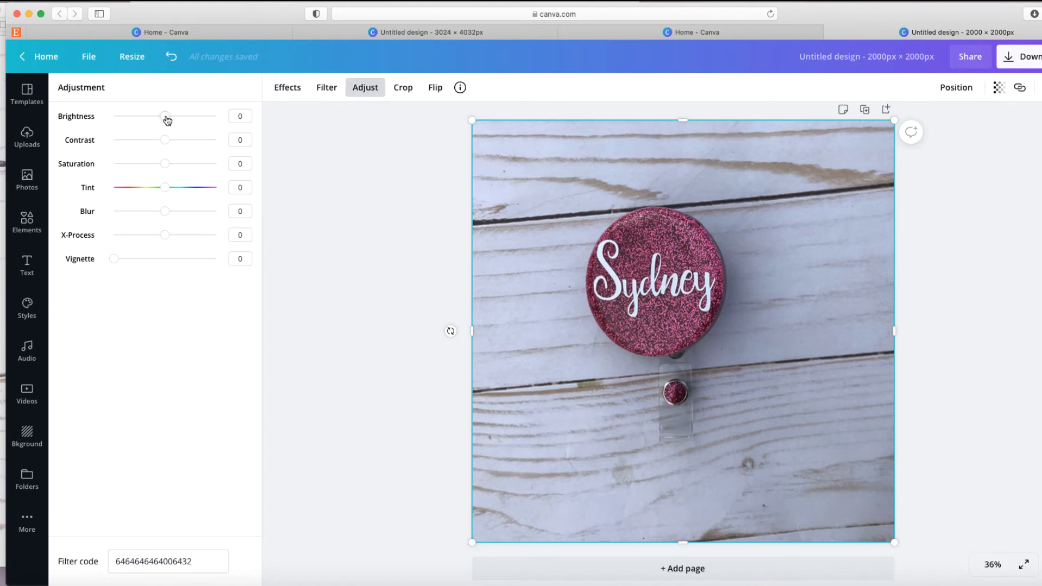
drag(165, 116, 170, 116)
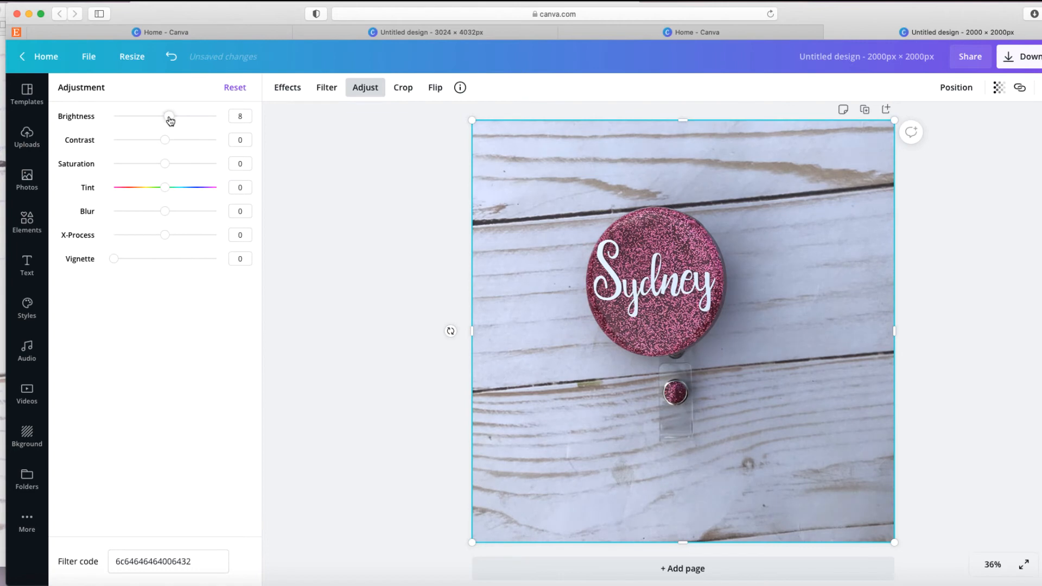
drag(169, 115, 178, 116)
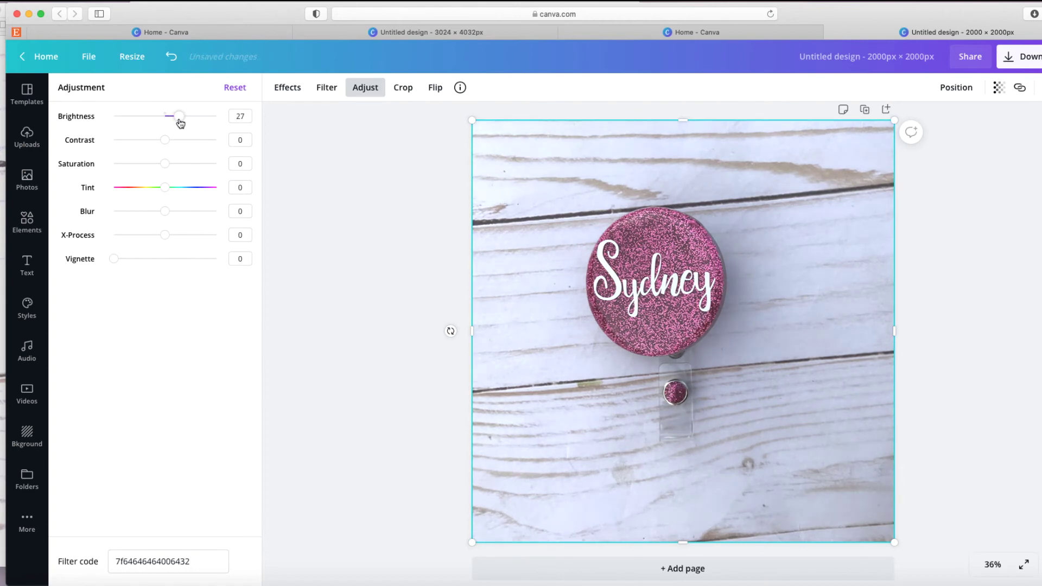
drag(178, 115, 184, 115)
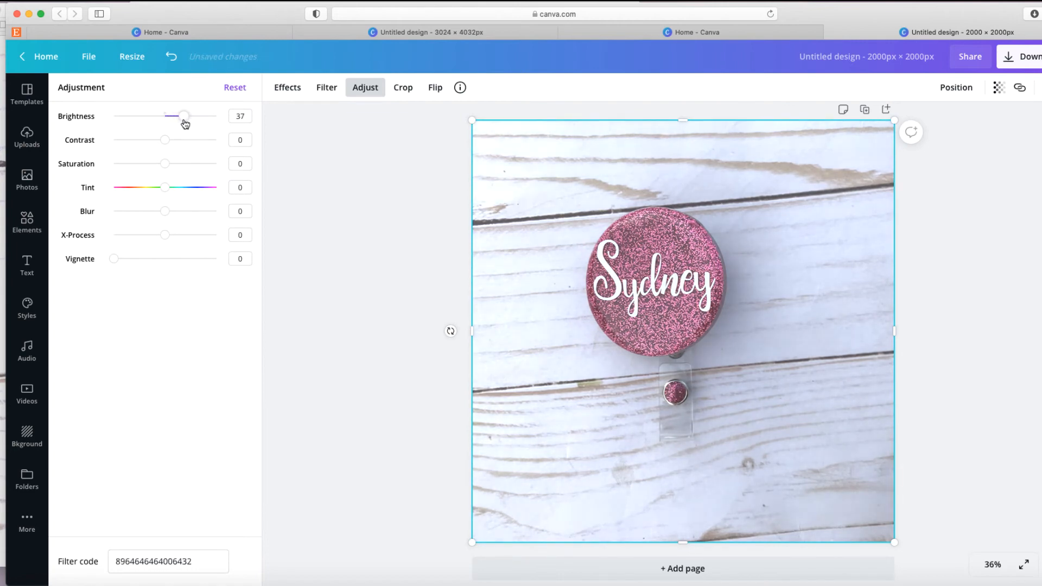
drag(184, 115, 189, 115)
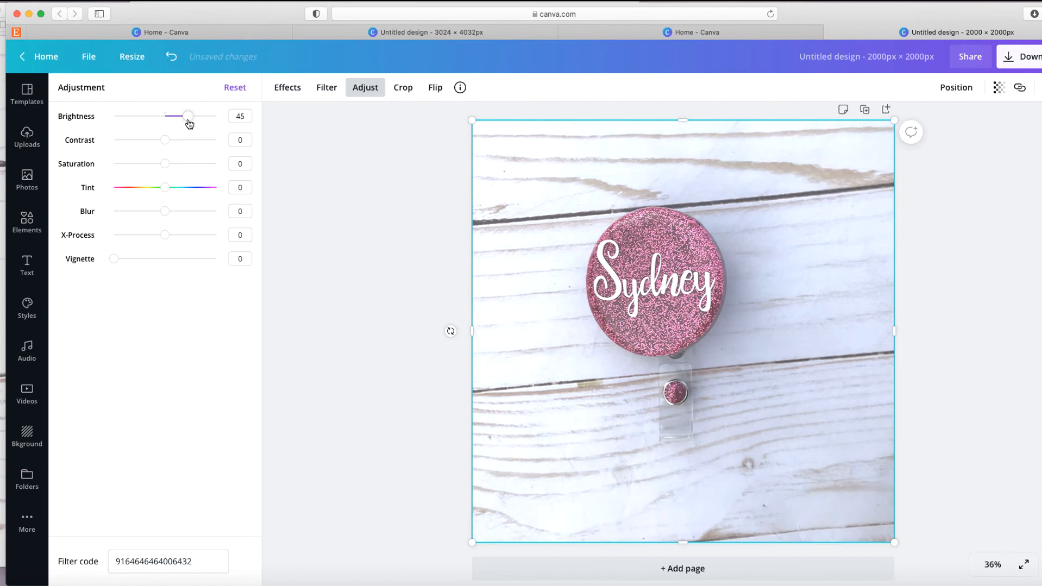
drag(186, 115, 192, 116)
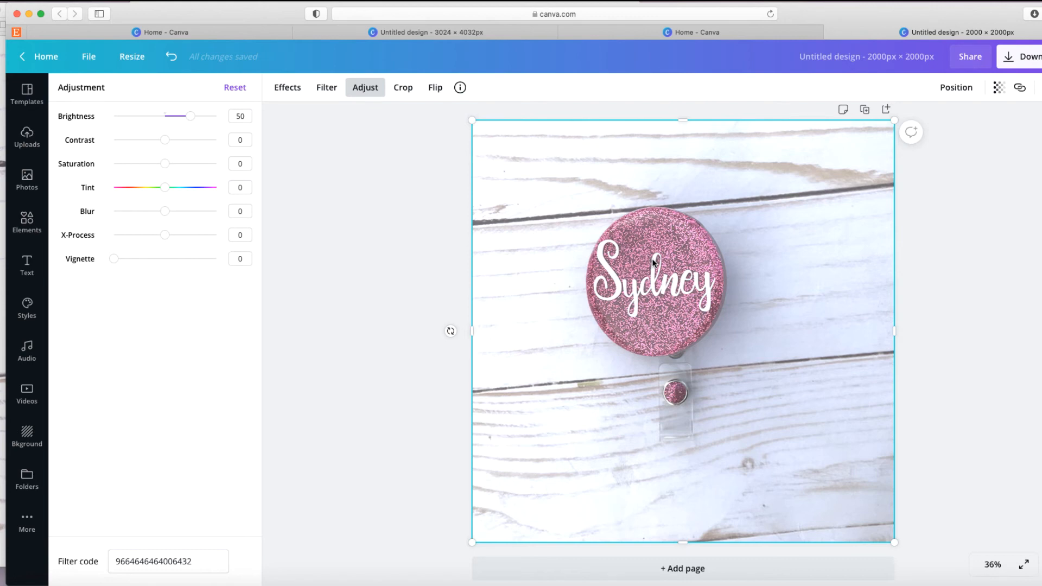
mouse_move(553, 261)
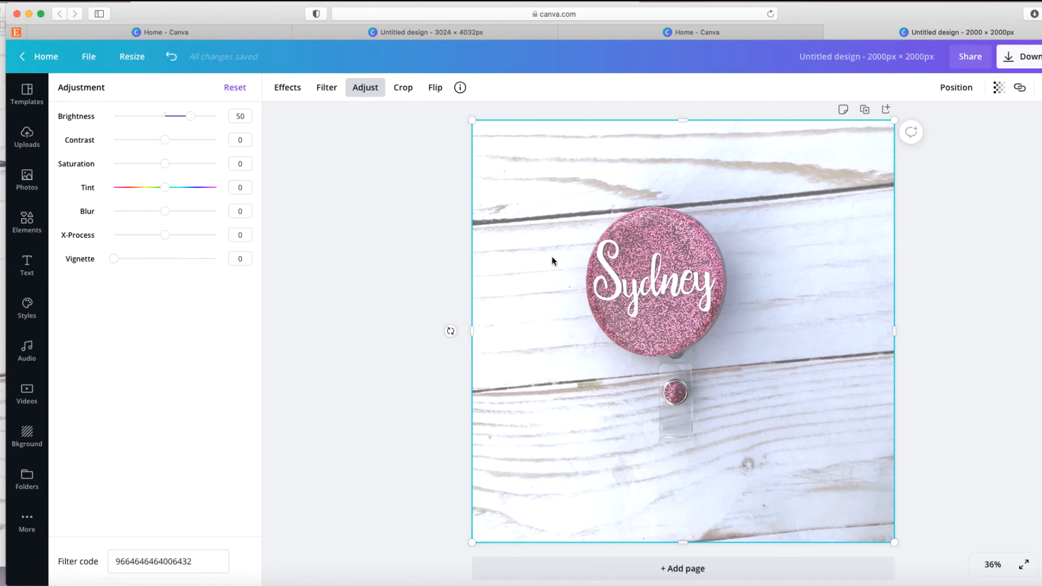
mouse_move(195, 157)
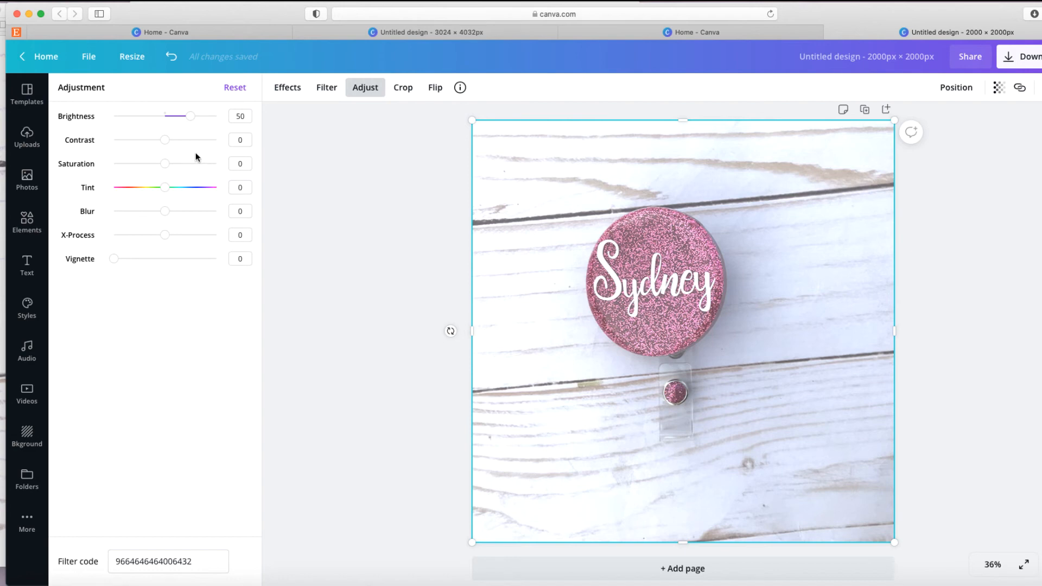
mouse_move(167, 145)
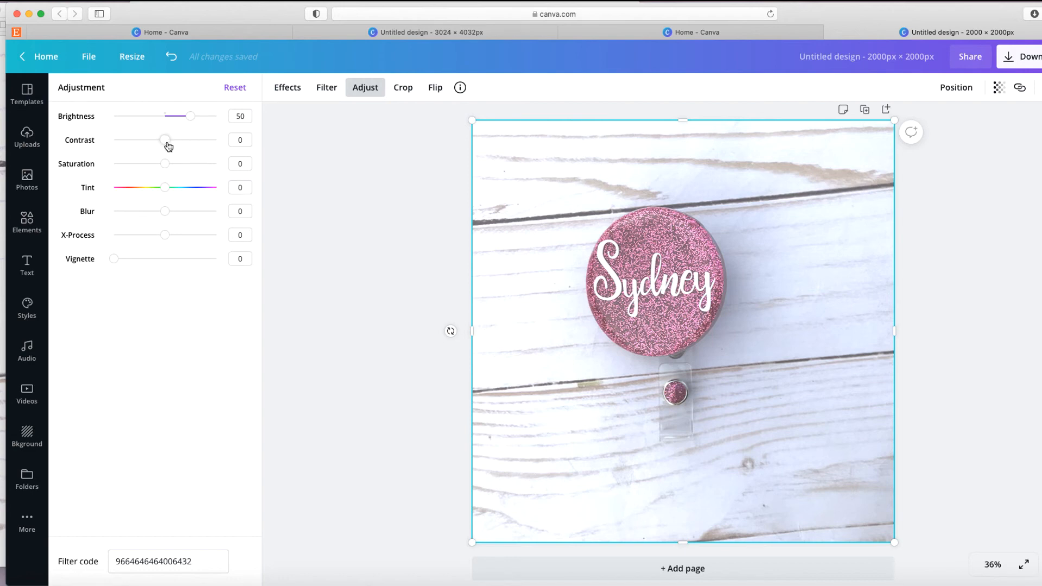
Set the photo's contrast to 24 and saturation to about 20.
drag(165, 140, 176, 140)
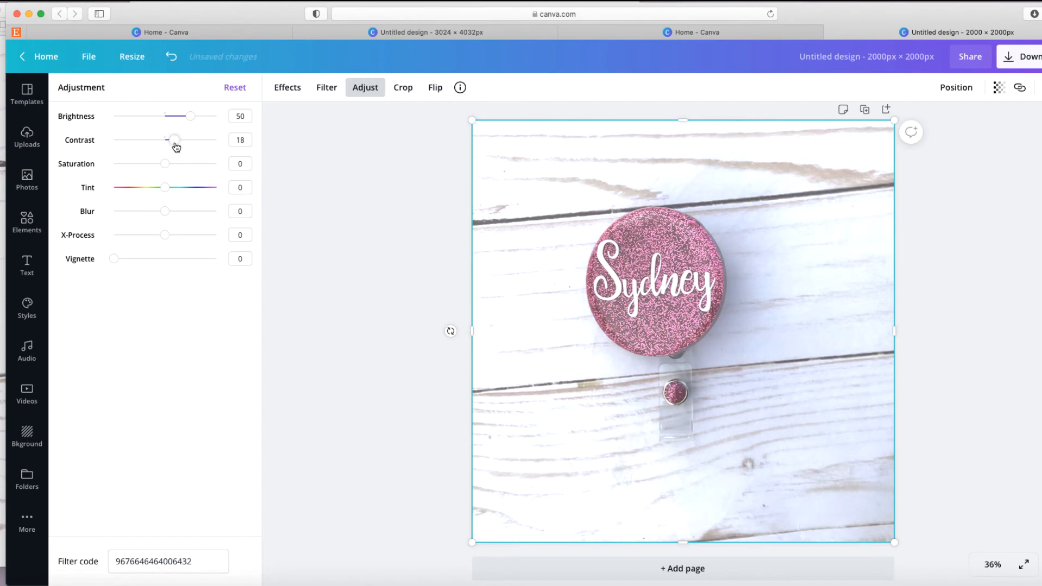
drag(166, 140, 174, 139)
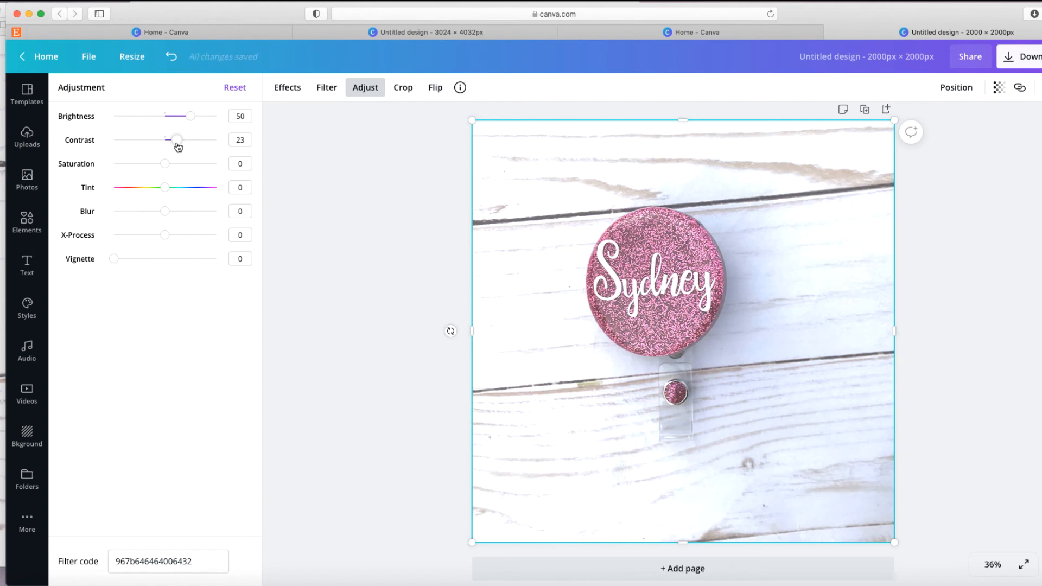
drag(174, 140, 175, 139)
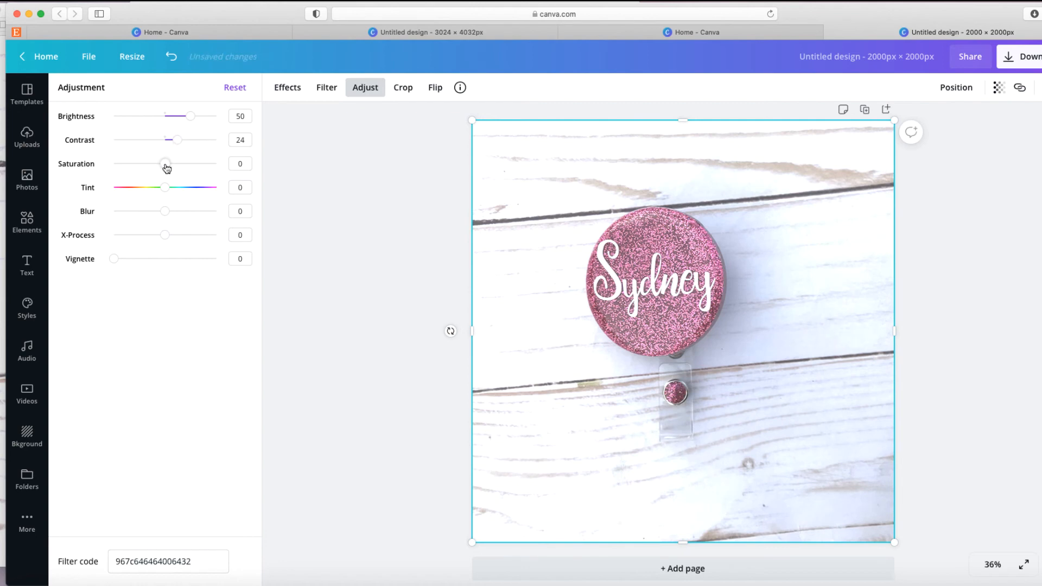
drag(166, 164, 175, 164)
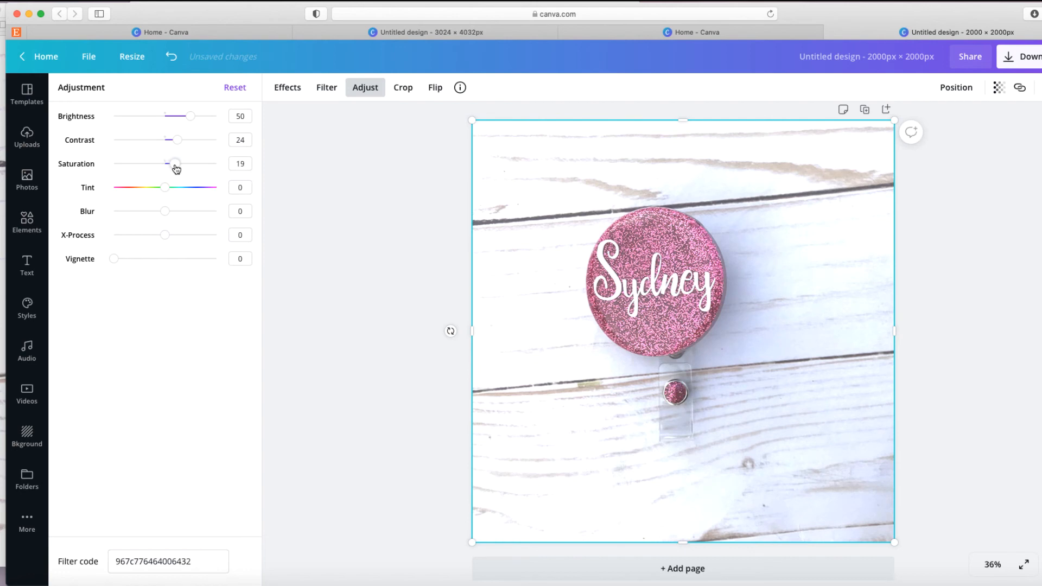
drag(167, 164, 169, 163)
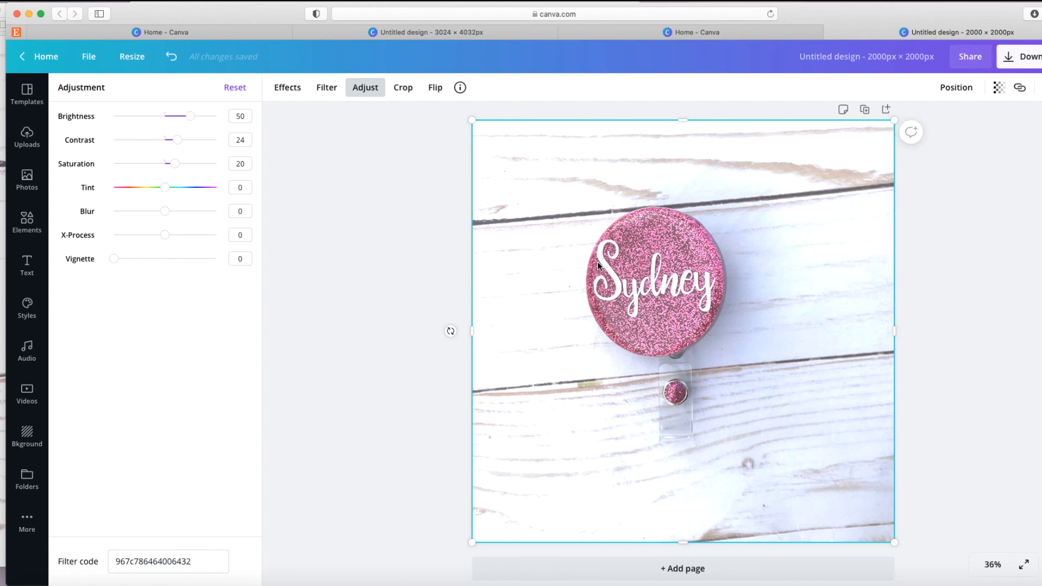
mouse_move(176, 168)
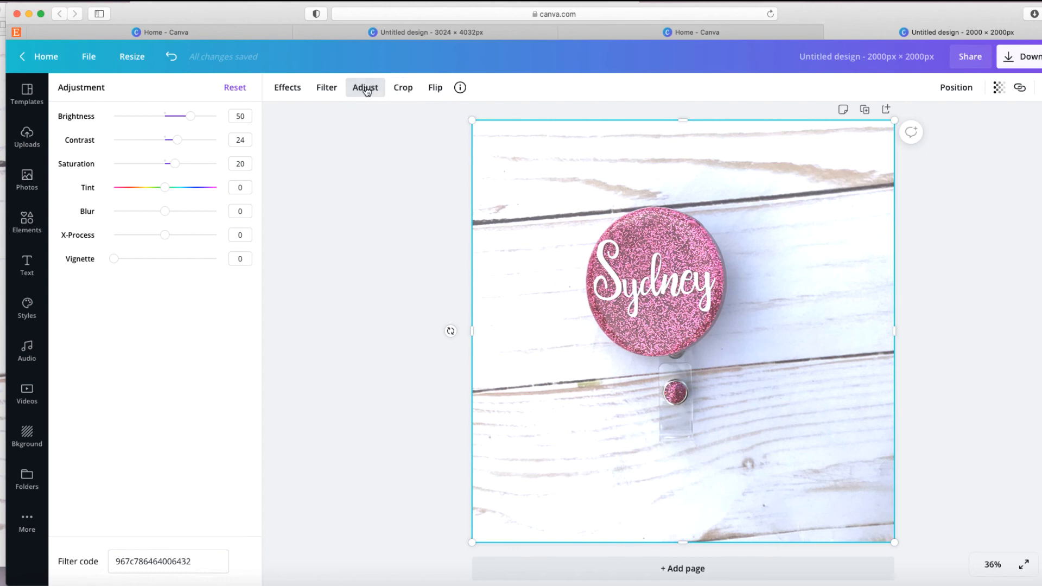
mouse_move(387, 91)
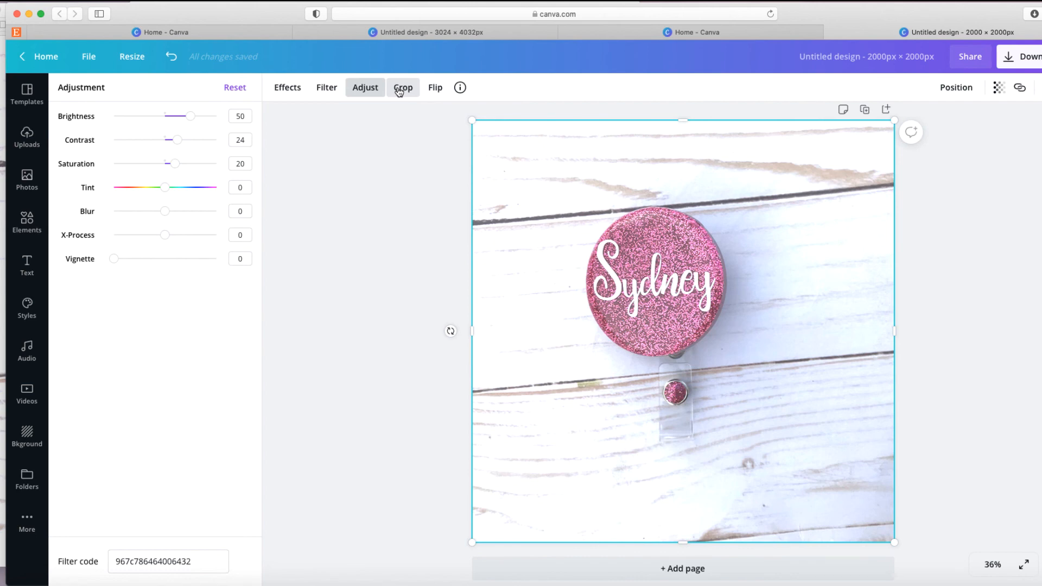
mouse_move(435, 87)
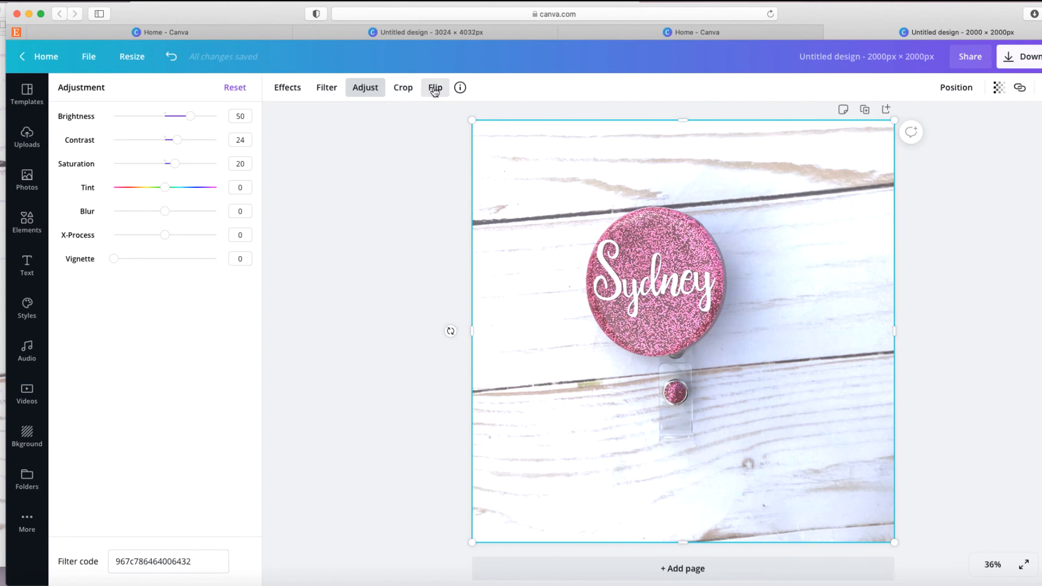
Try a horizontal flip, keep the original orientation, and return to Uploads.
click(435, 87)
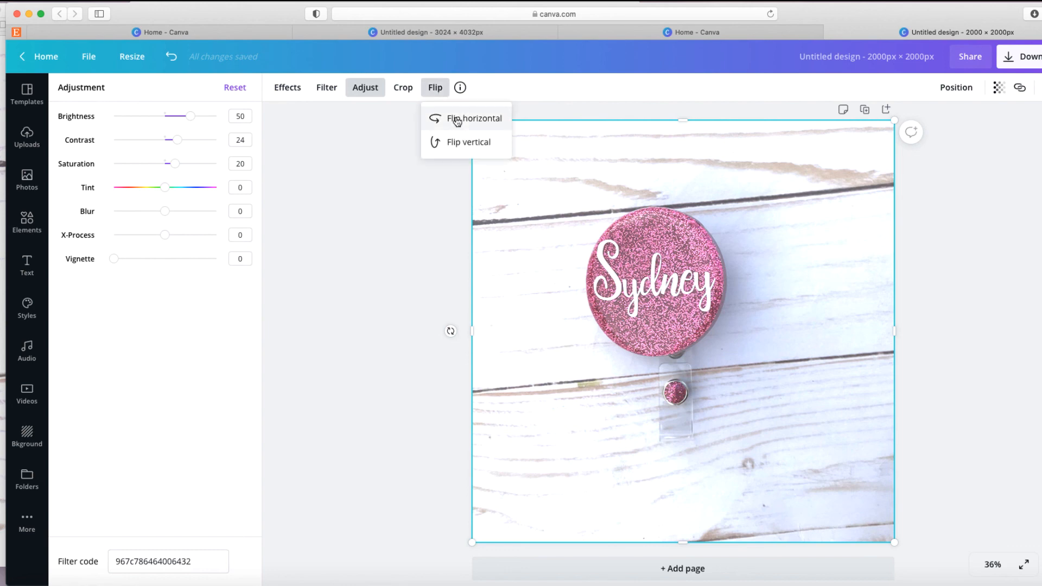
click(467, 141)
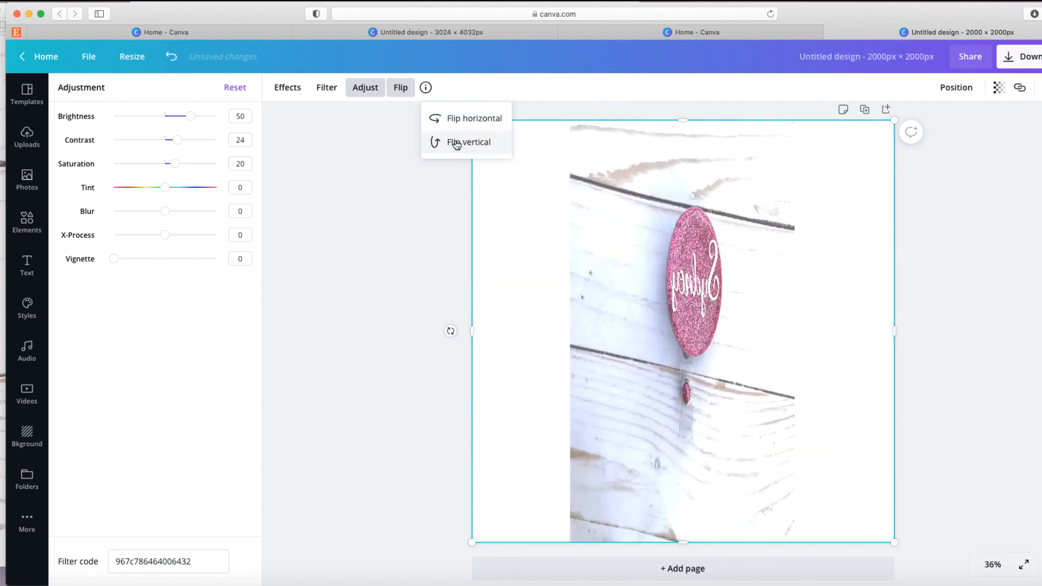
click(473, 118)
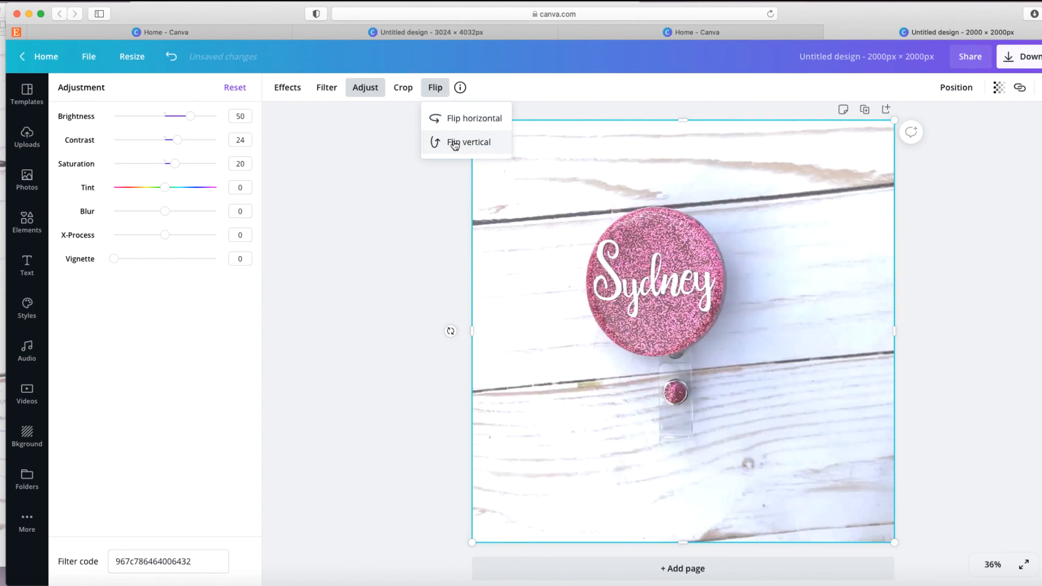
click(469, 141)
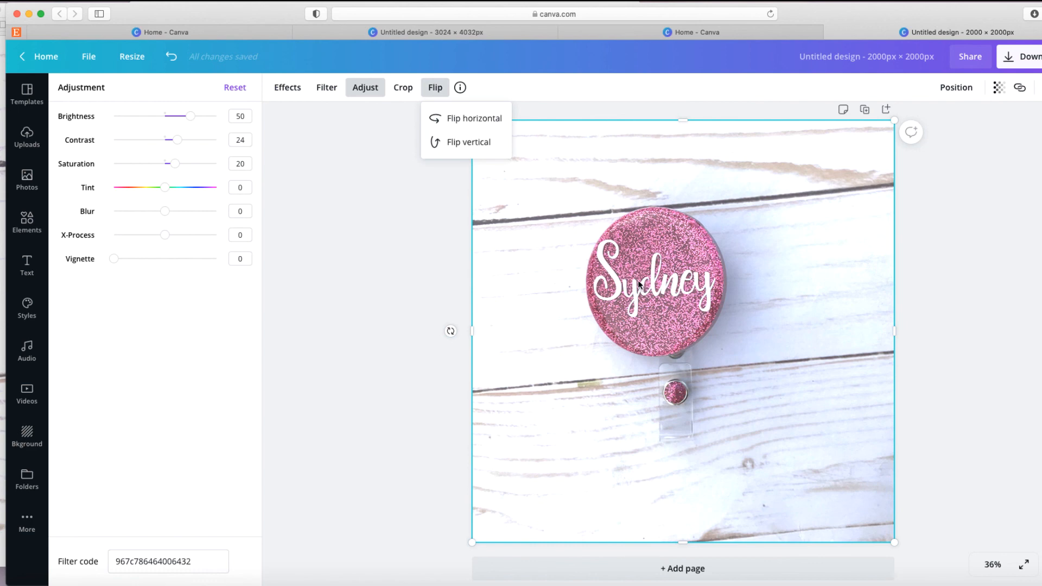
mouse_move(669, 306)
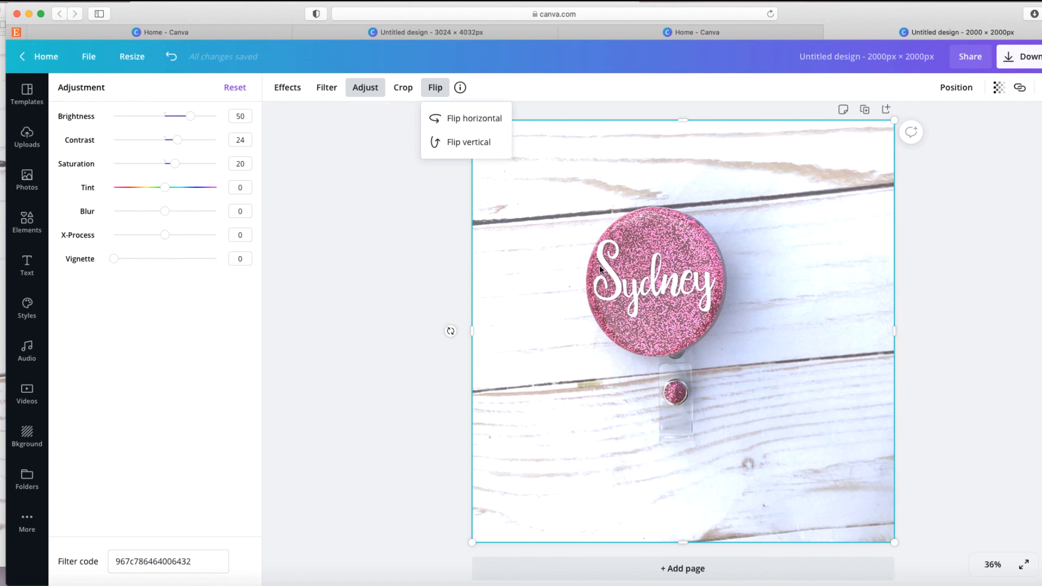
click(26, 137)
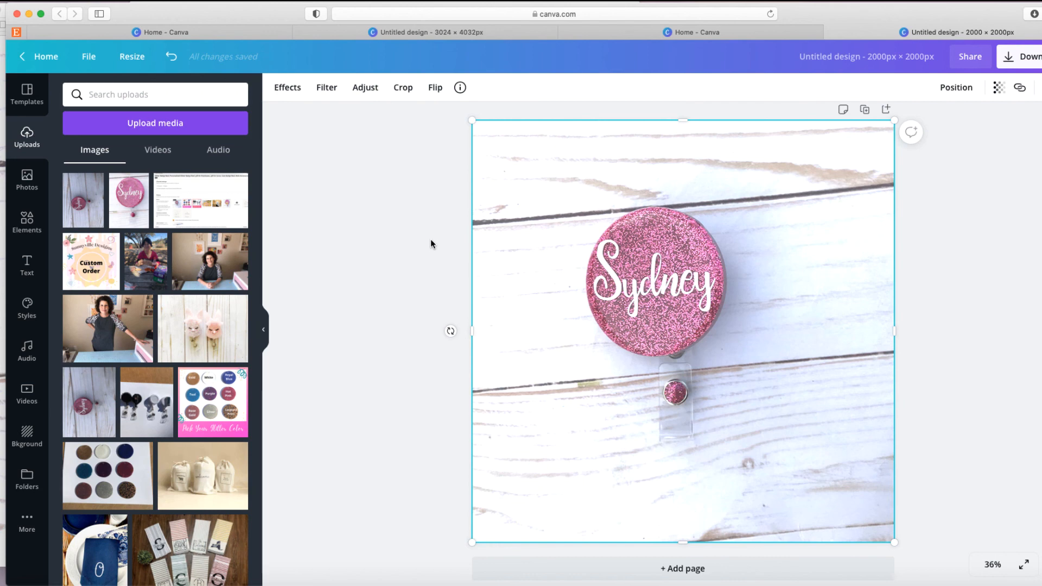